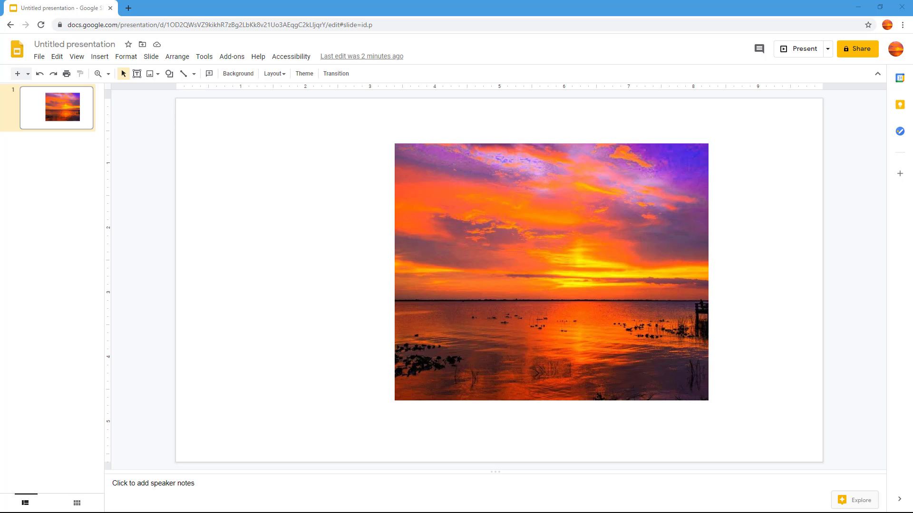
Step: Select the sunset lake image on the presentation's single slide
click(596, 238)
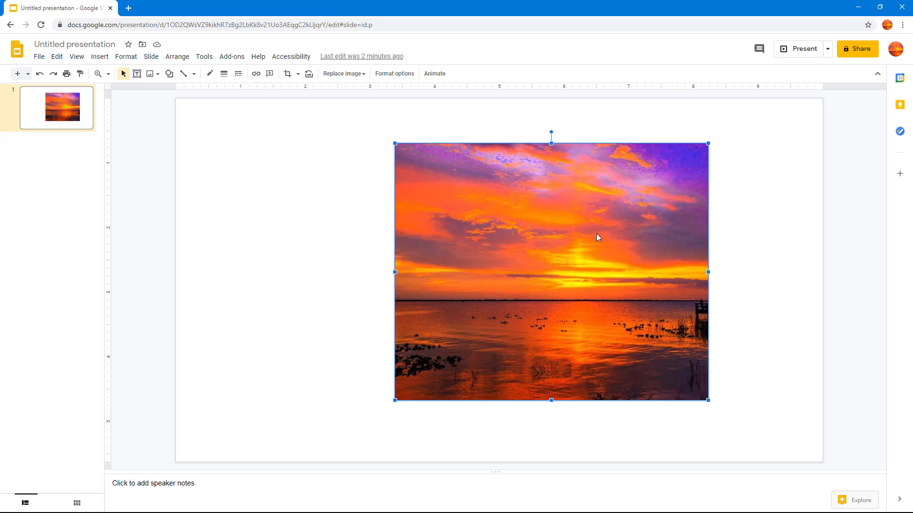
mouse_move(616, 279)
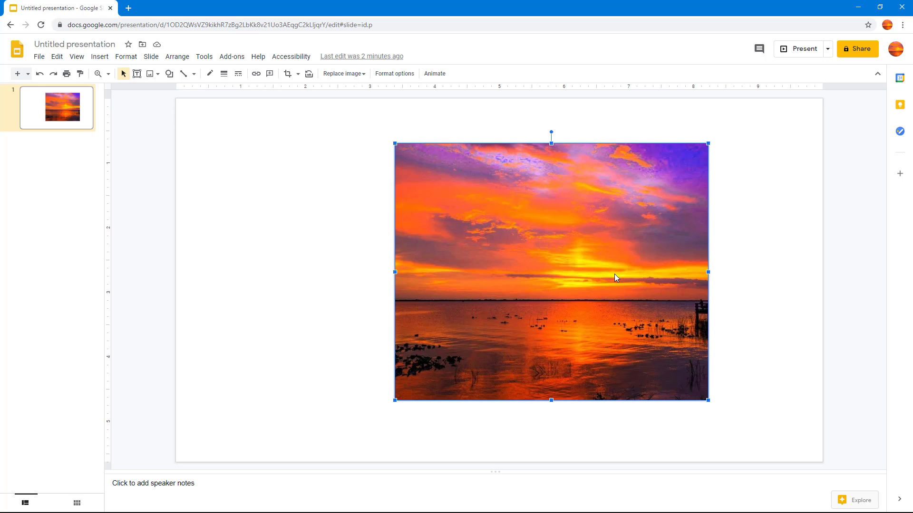
Step: Choose Replace image > Search the web from the photo's context menu
right_click(616, 278)
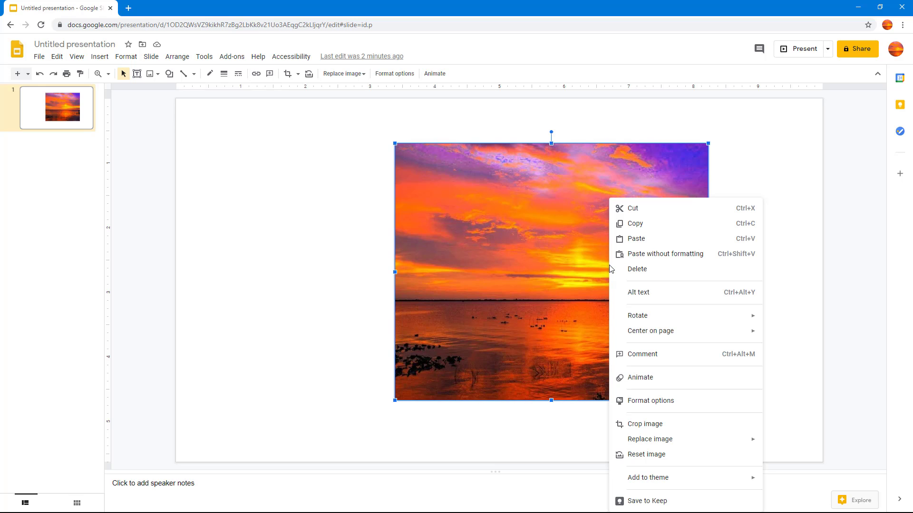
mouse_move(671, 369)
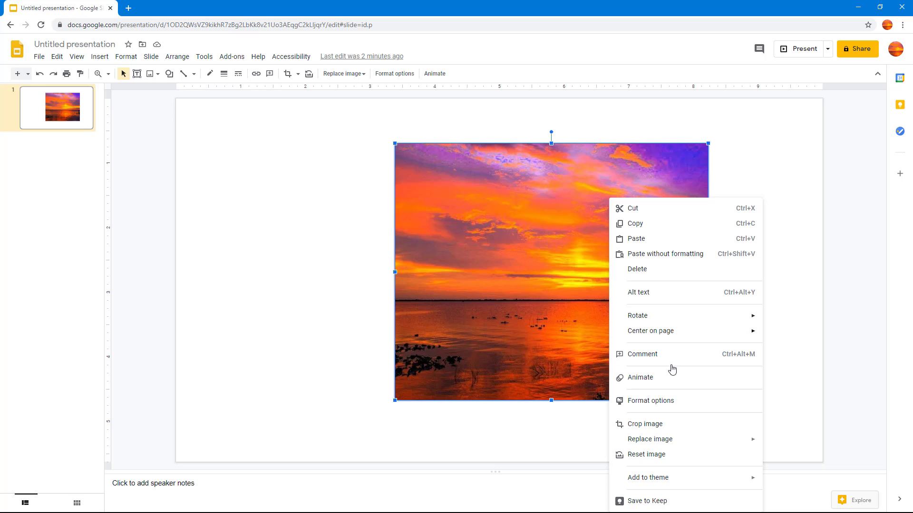
mouse_move(652, 425)
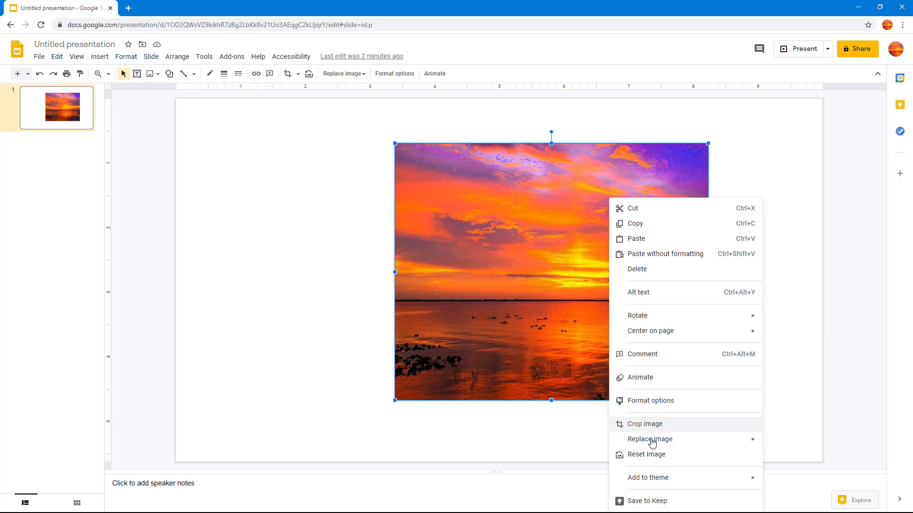
click(650, 439)
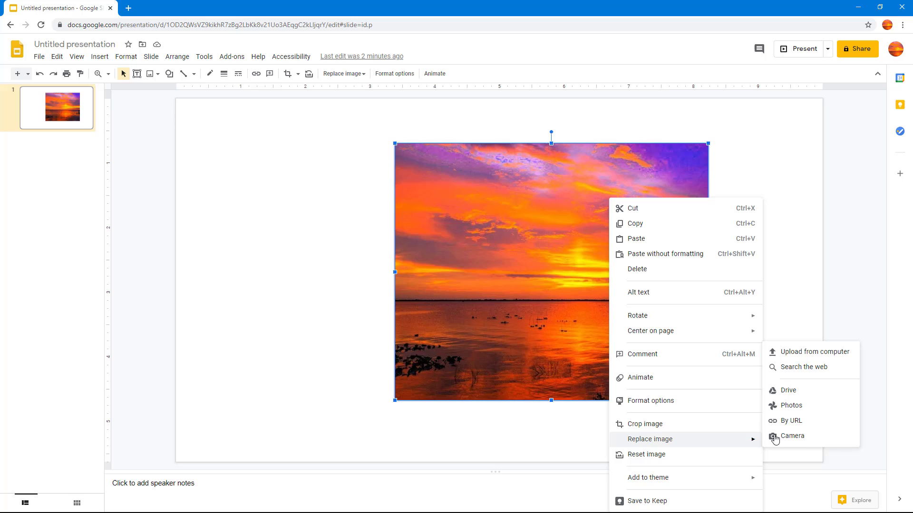
mouse_move(791, 436)
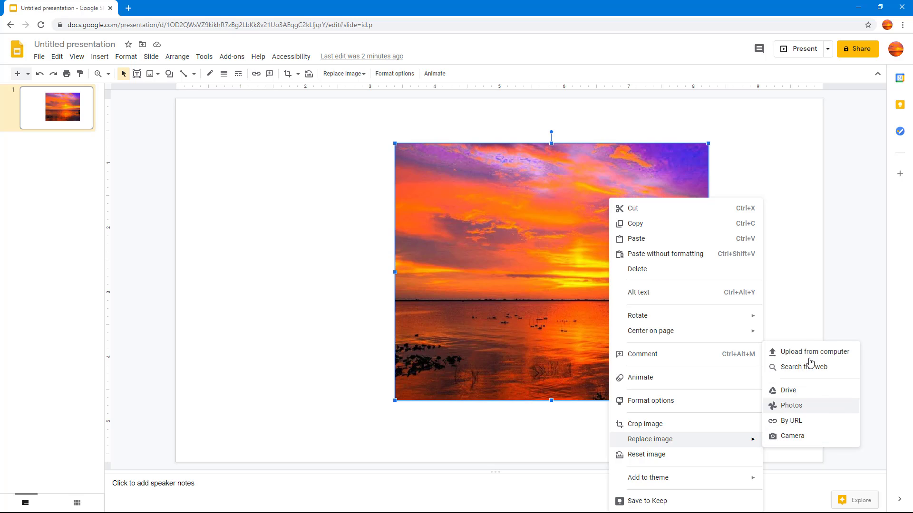
mouse_move(806, 367)
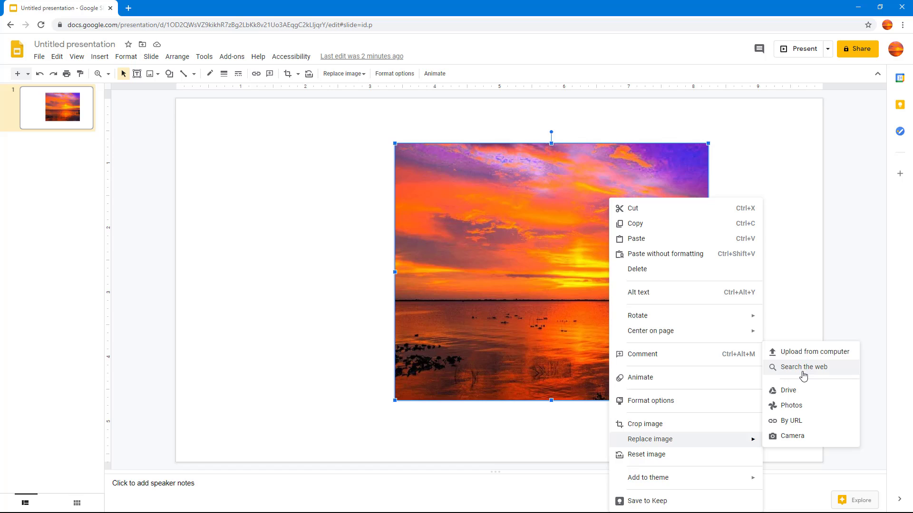
click(804, 366)
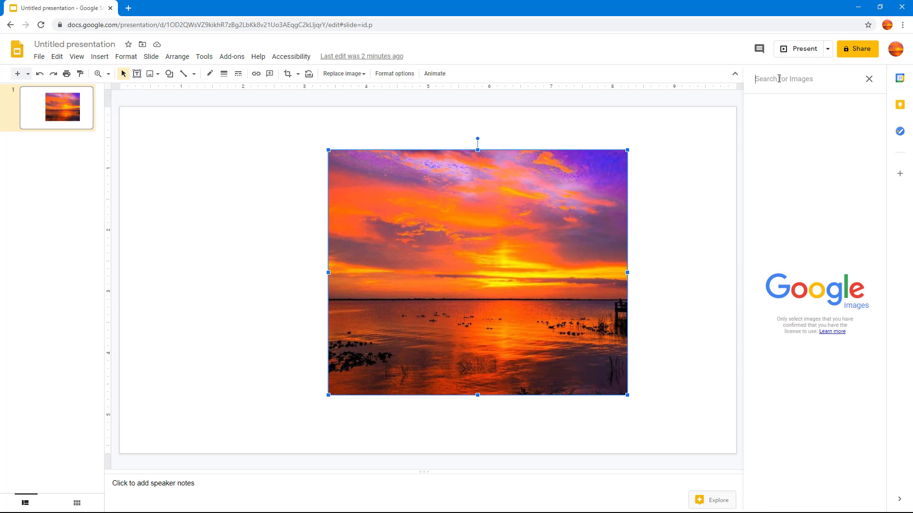
Step: Search 'scene', replace the photo with the silhouetted-trees sunset result, and check its crop
text(scene)
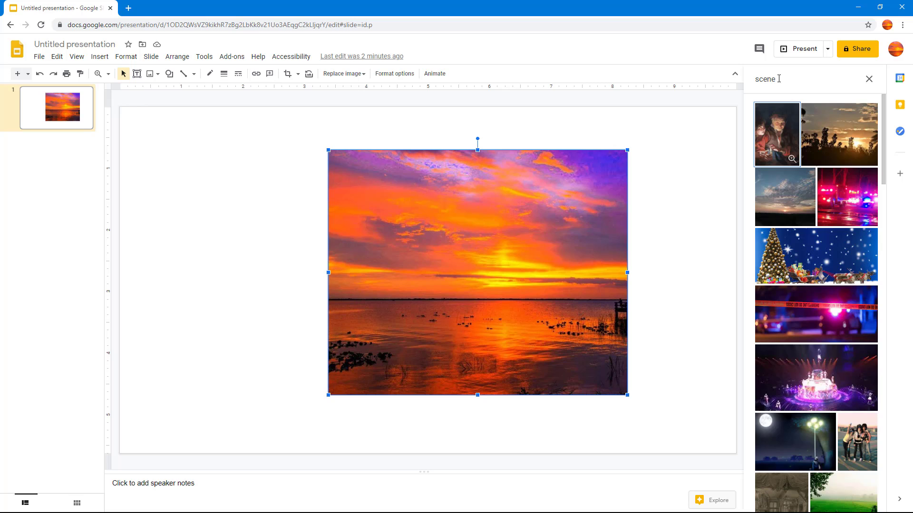
mouse_move(838, 134)
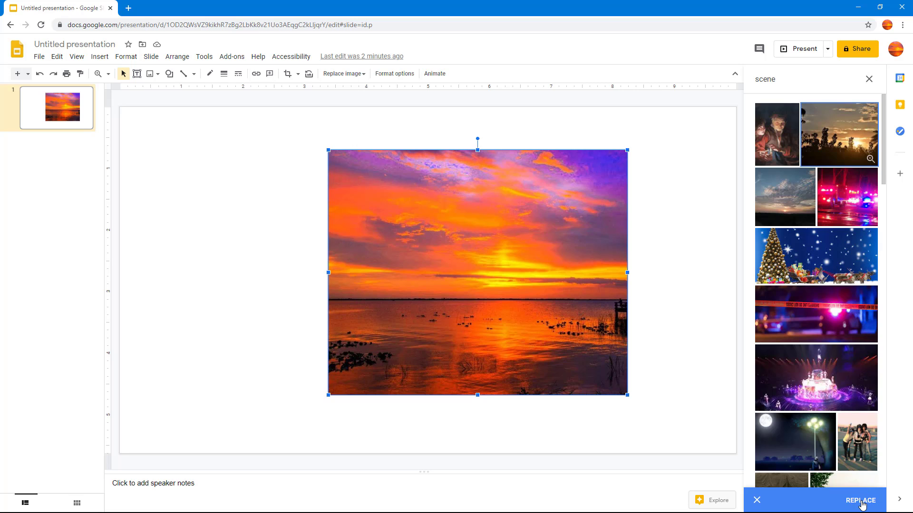
click(861, 504)
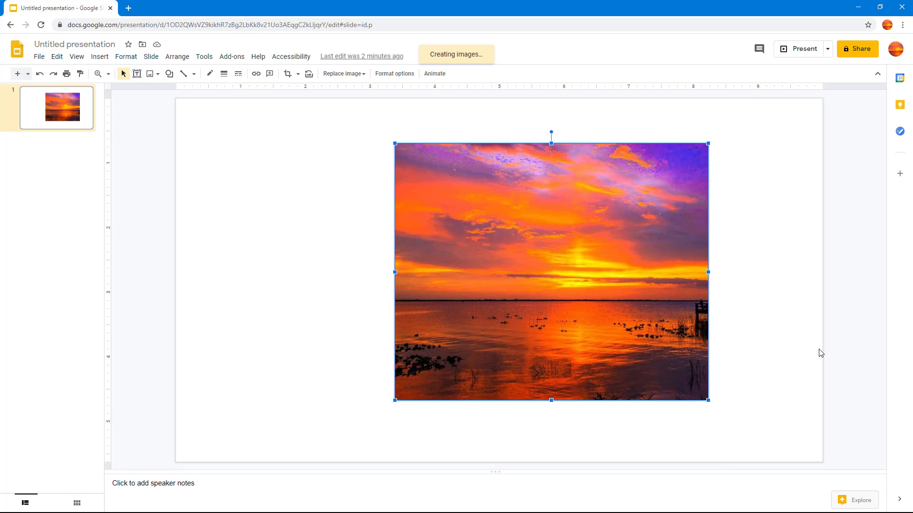
key(Delete)
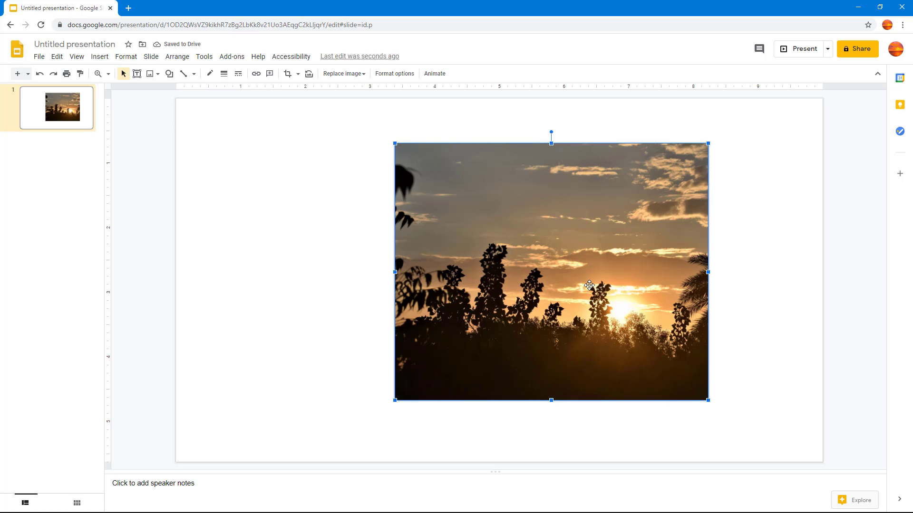
click(287, 74)
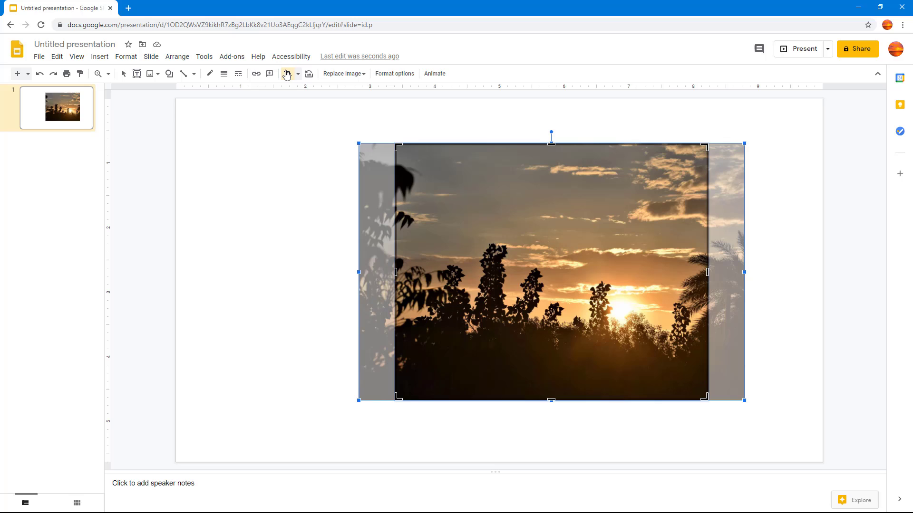